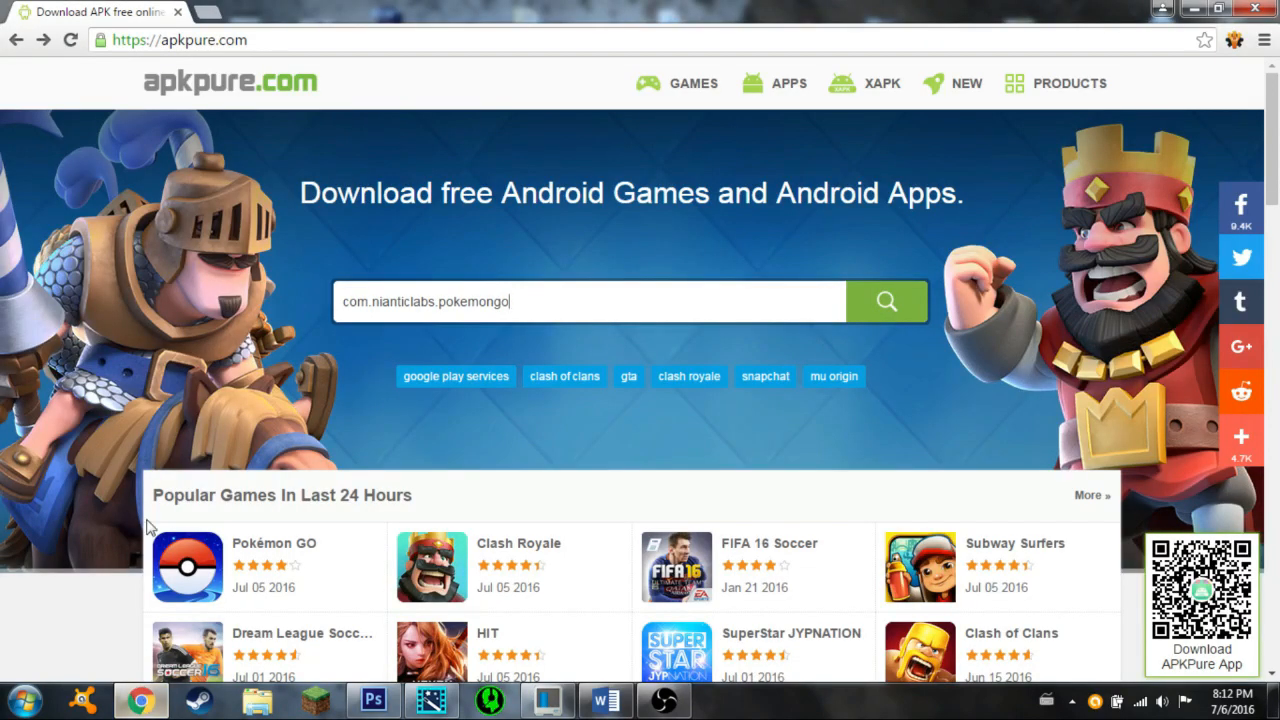
mouse_move(230, 98)
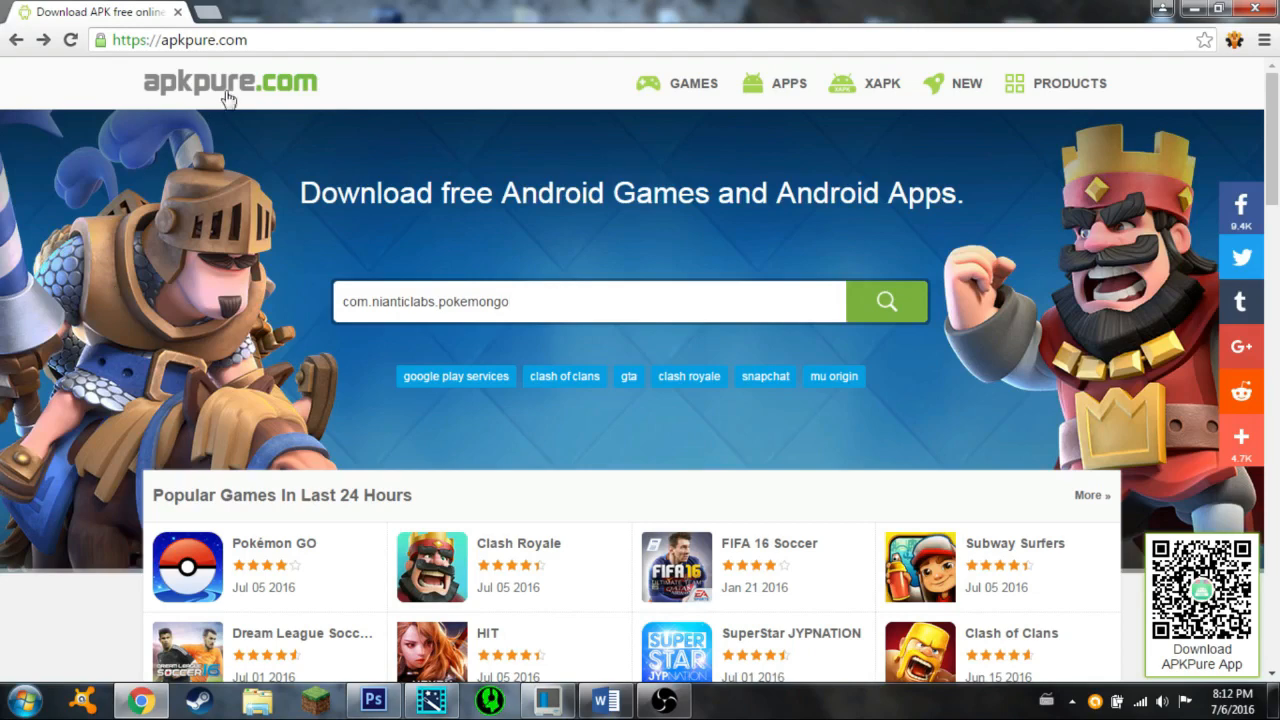
mouse_move(360, 90)
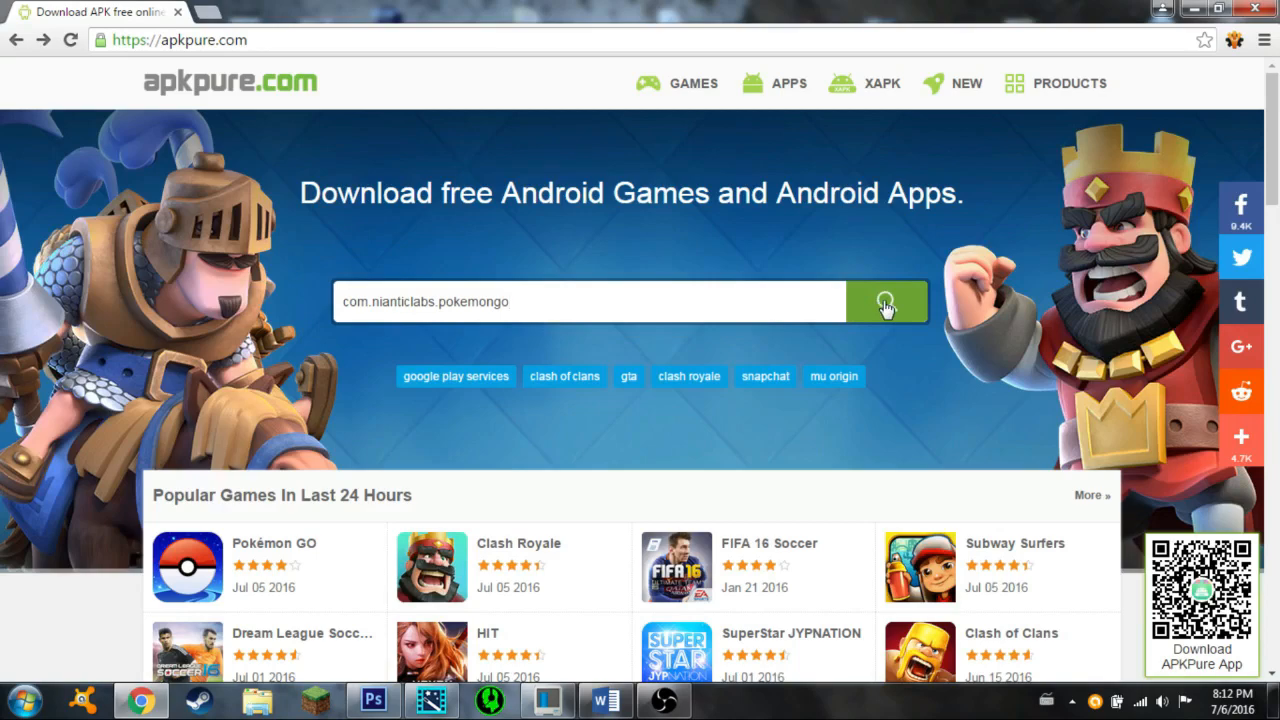
- Submit the APKPure search for com.nianticlabs.pokemongo
left_click(884, 301)
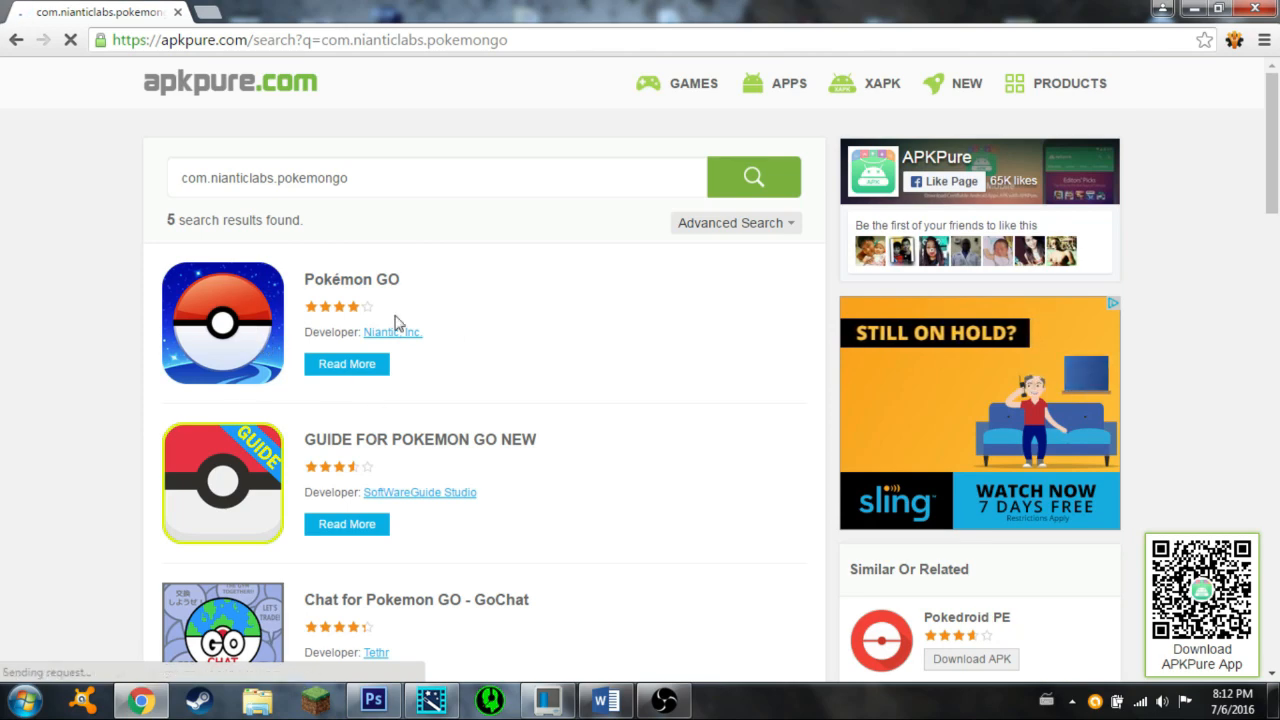
mouse_move(476, 346)
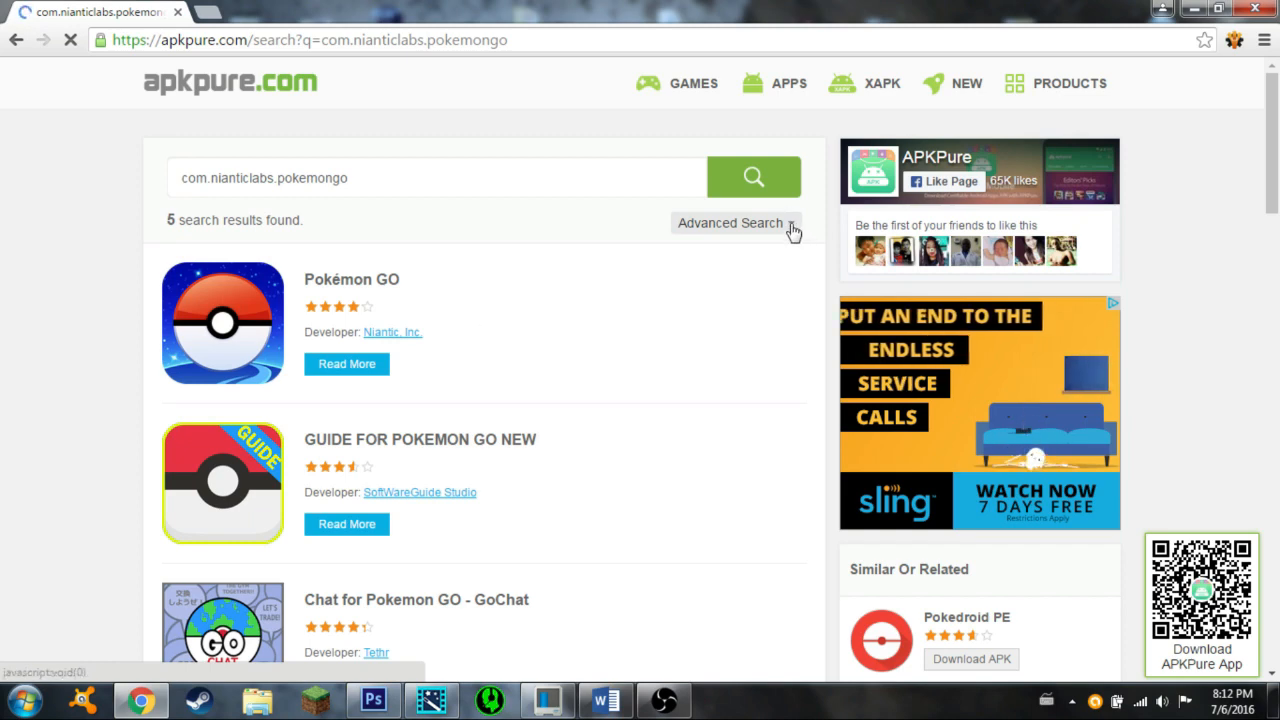
- Open the Advanced Search dropdown to show the country region options
left_click(730, 222)
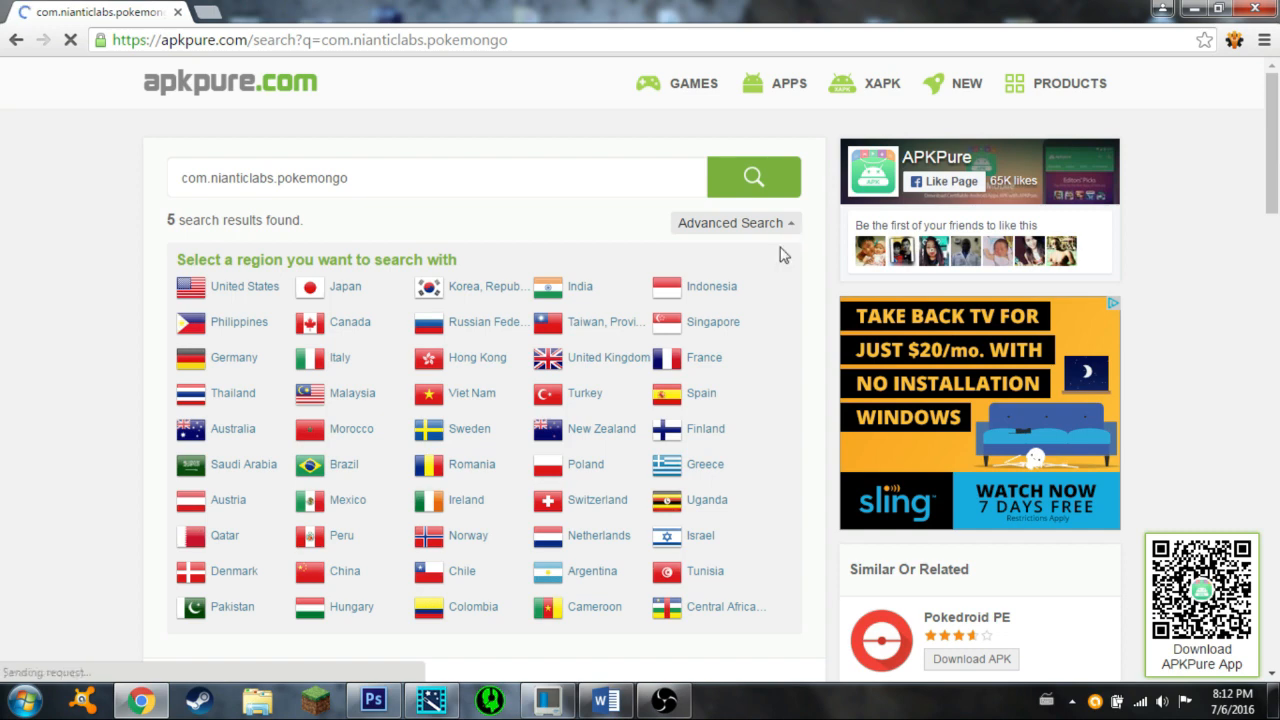
mouse_move(707, 500)
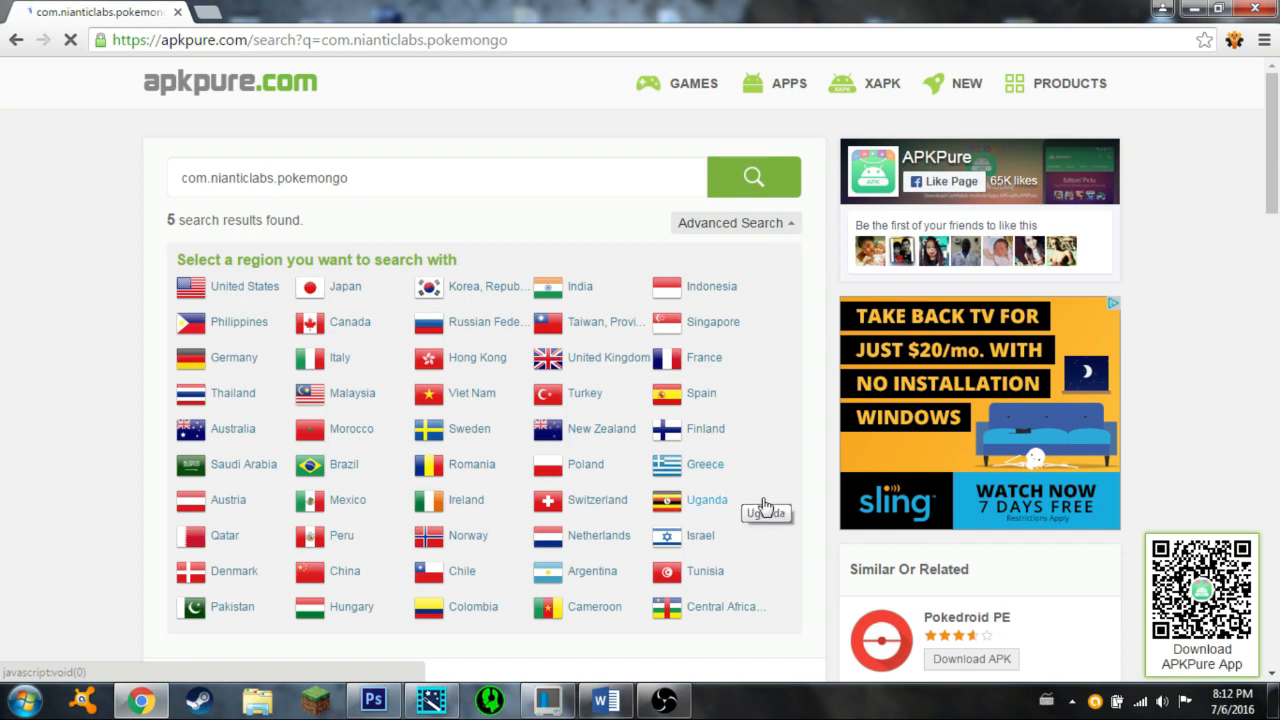
mouse_move(622, 400)
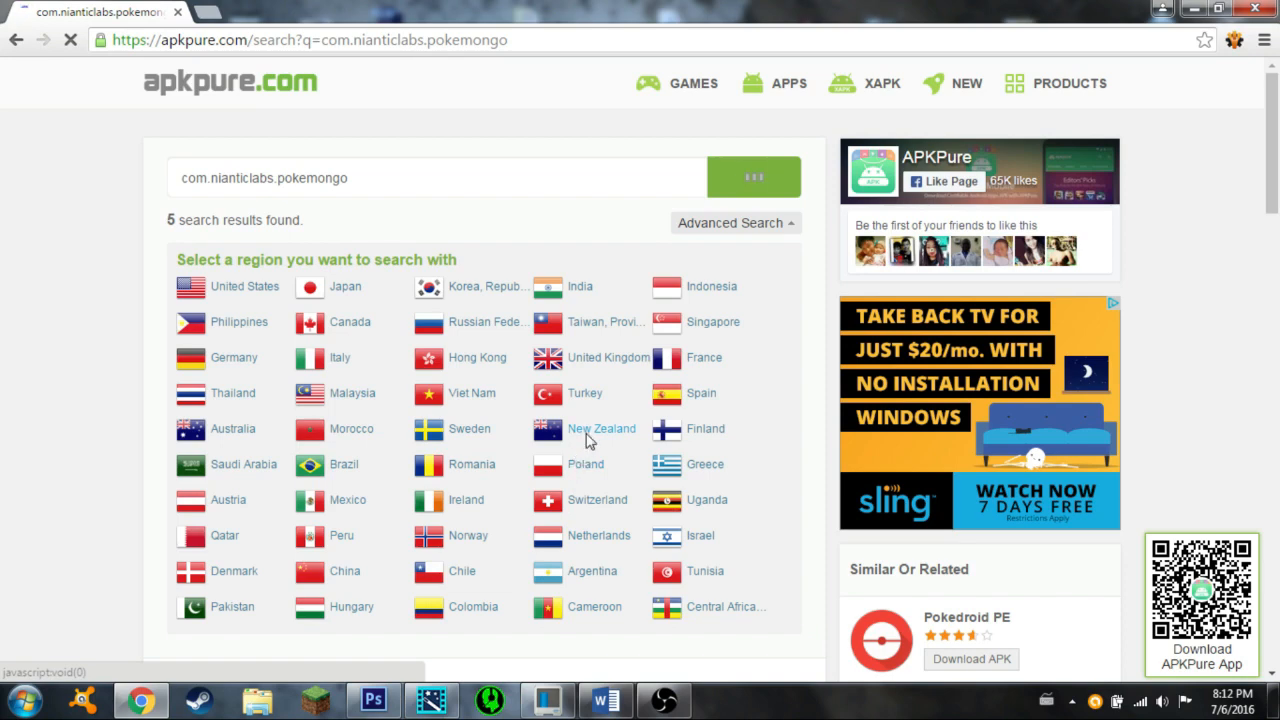
- Filter the results to New Zealand, then select the Pokémon GO result
left_click(601, 428)
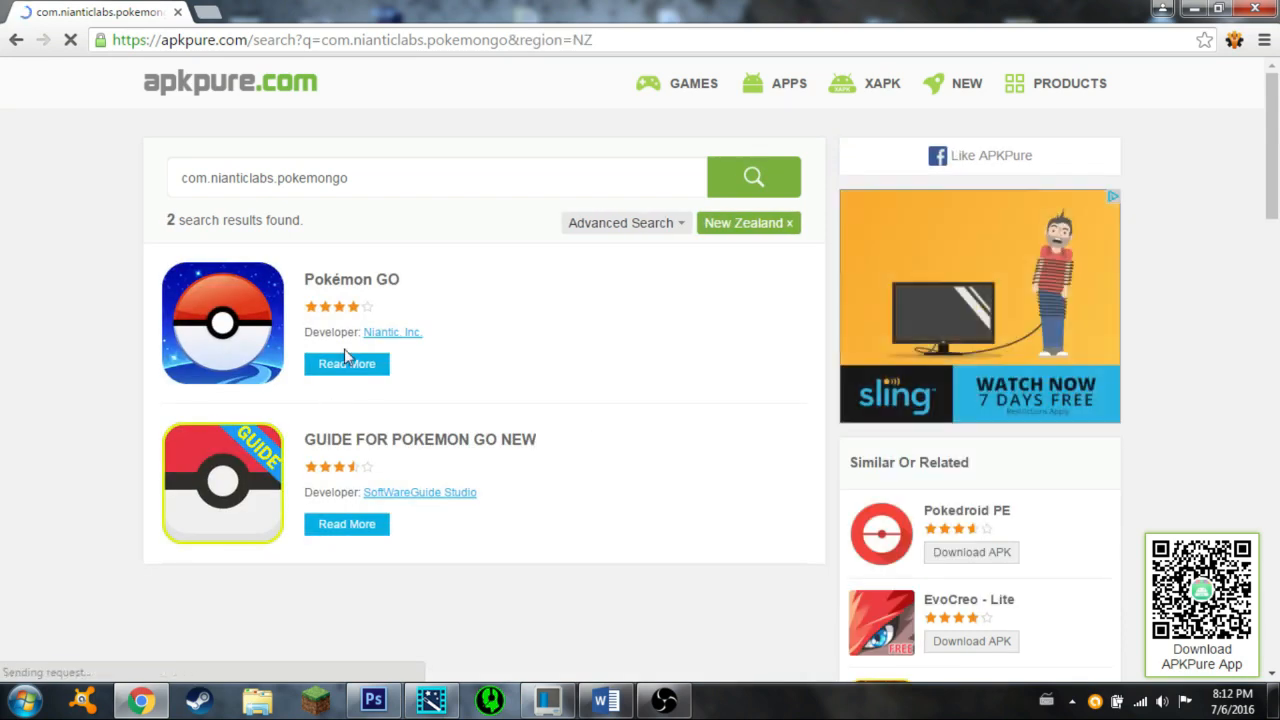
left_click(351, 279)
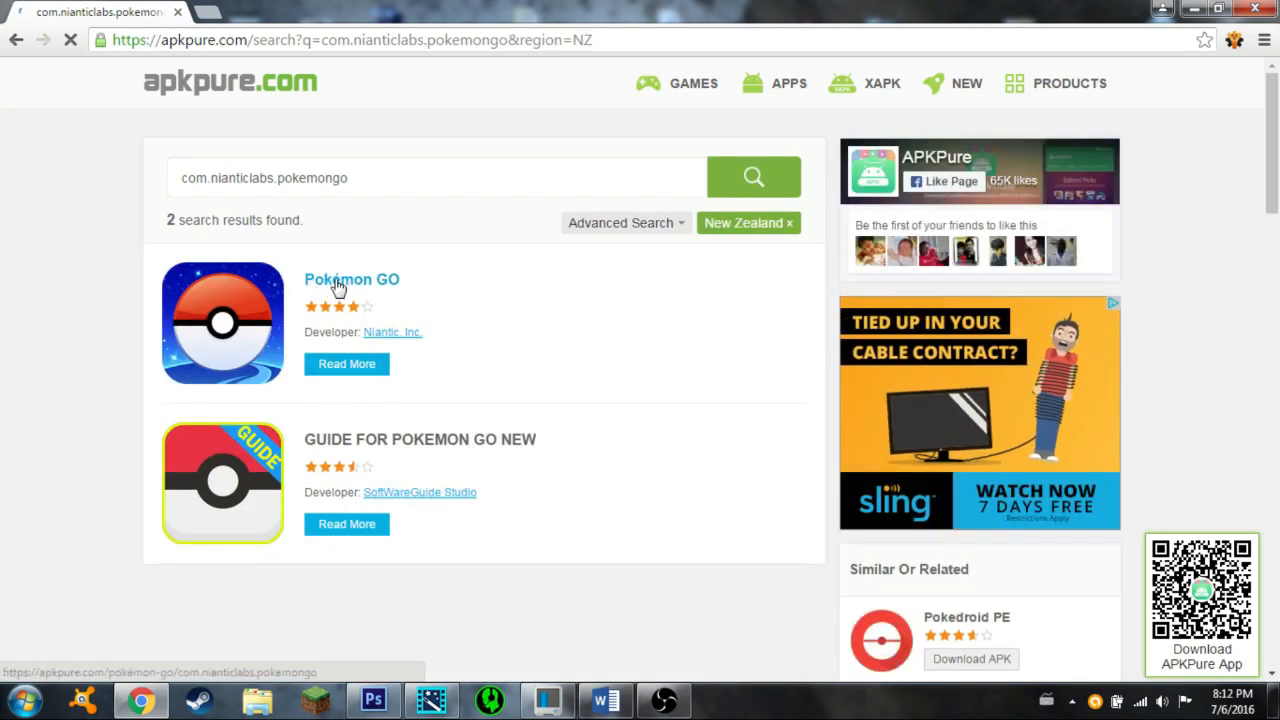
- Open the Pokémon GO result's APK page, version 0.29.0, in a new tab
left_click(351, 279)
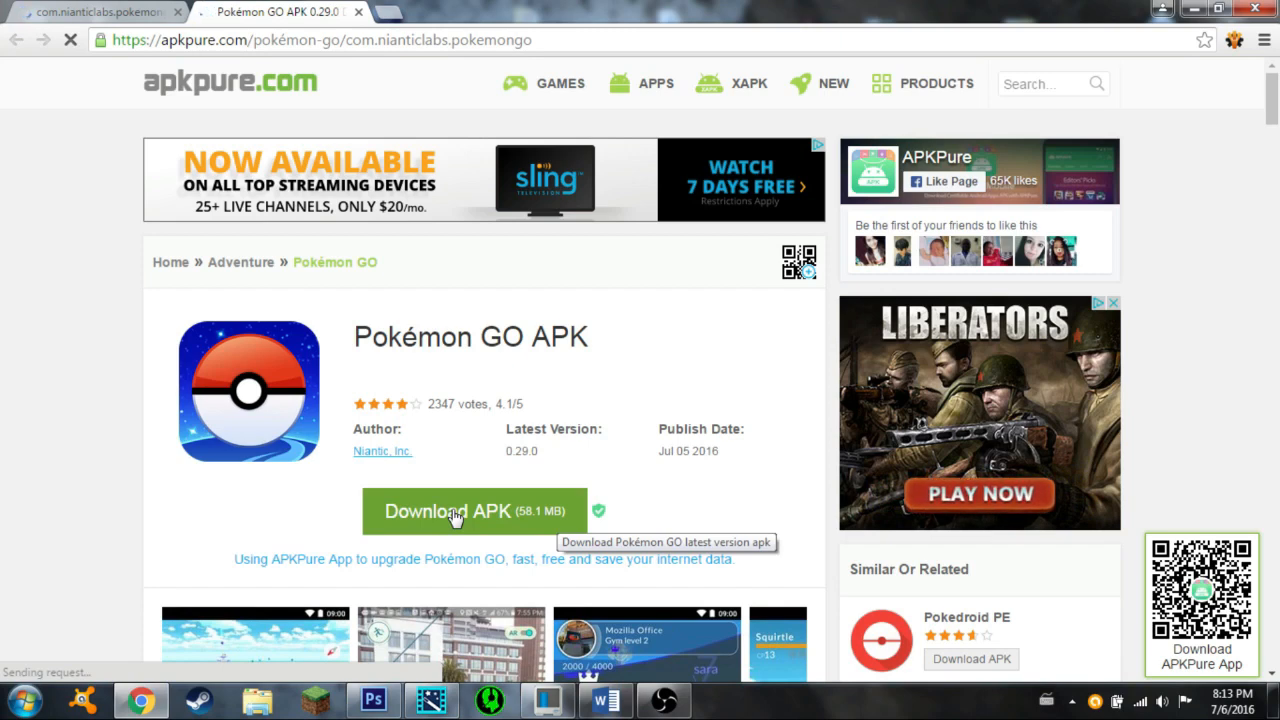
mouse_move(535, 323)
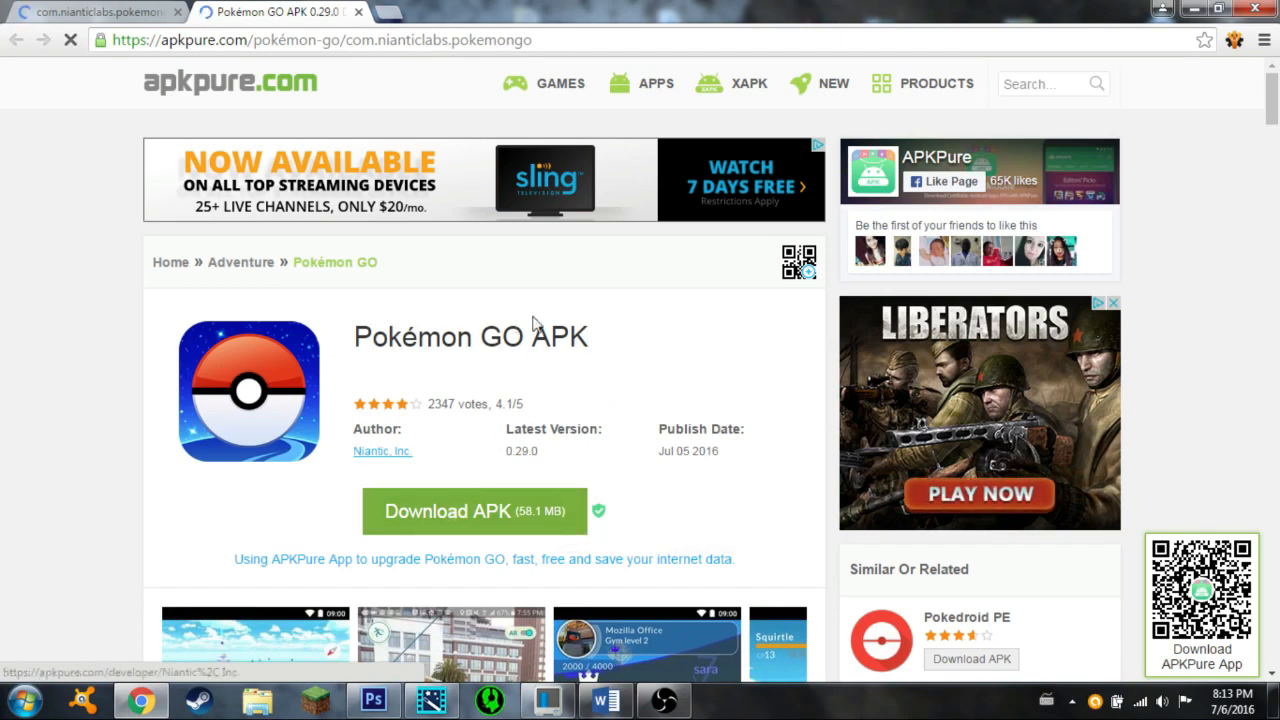
mouse_move(471, 463)
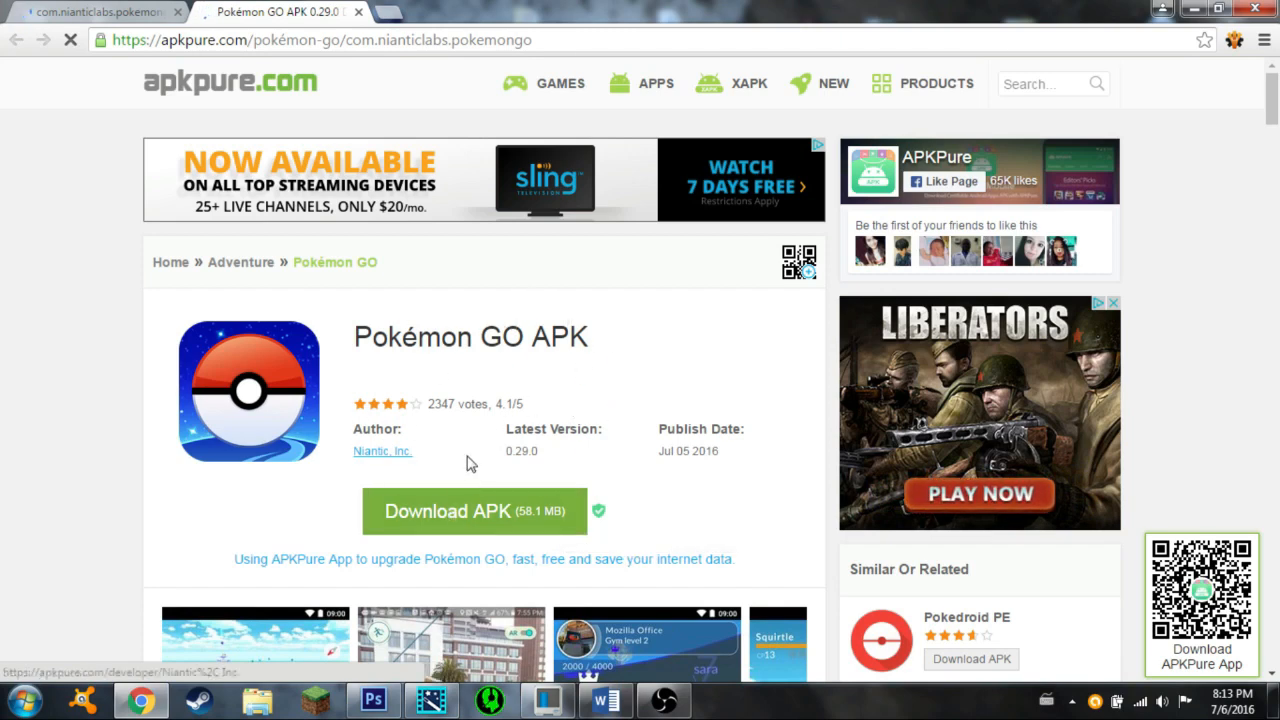